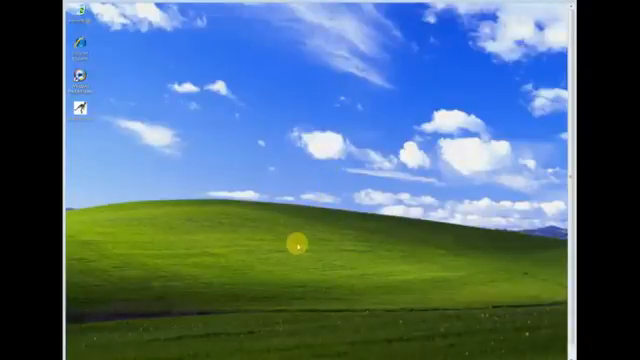
mouse_move(526, 310)
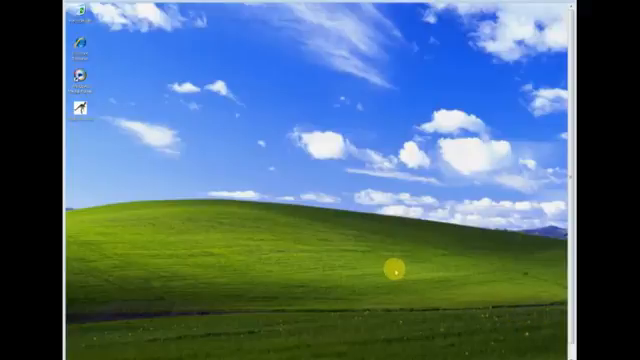
mouse_move(556, 332)
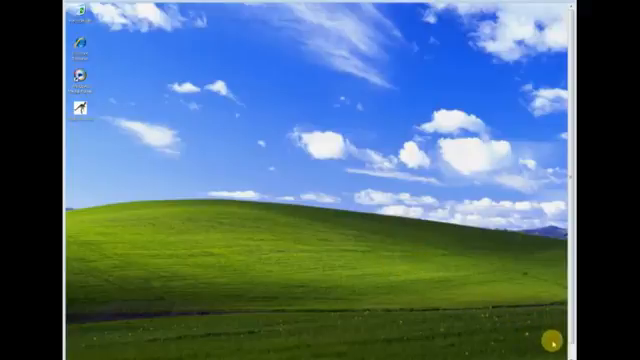
mouse_move(376, 88)
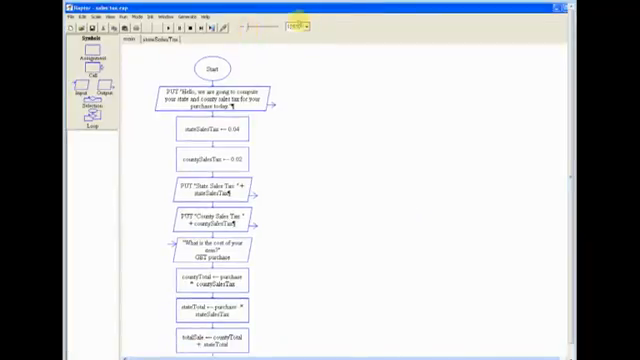
Zoom the flowchart to a larger percentage for easier reading.
left_click(296, 28)
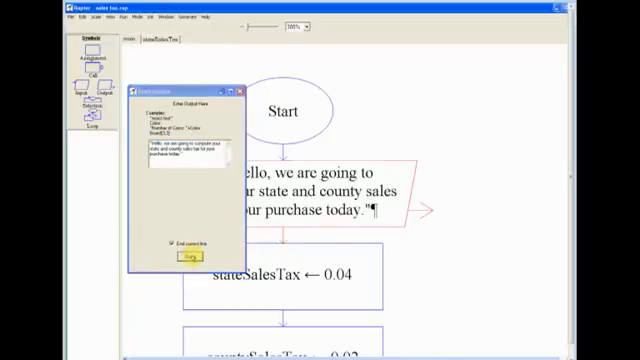
Dismiss the greeting output dialog with Done.
left_click(188, 260)
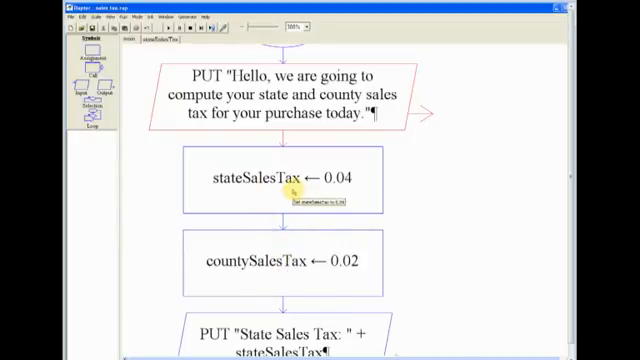
Review stateSalesTax ← 0.04, then give countySalesTax the value 0.02.
double_click(290, 180)
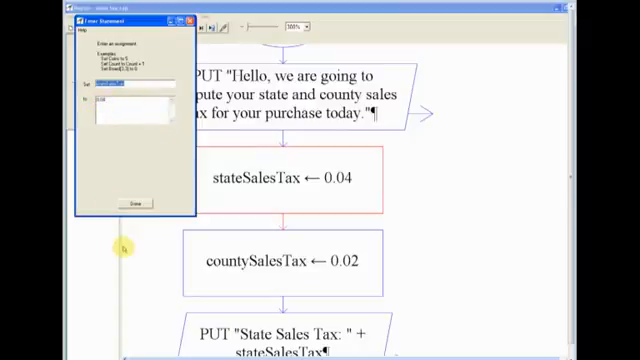
left_click(136, 204)
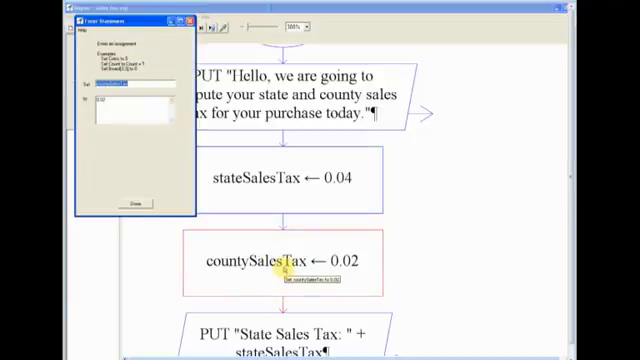
left_click(132, 204)
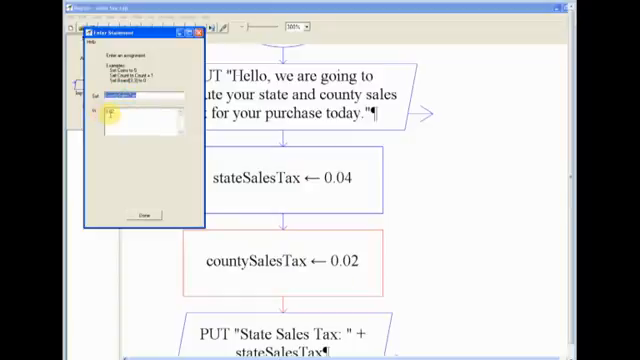
type("0.02")
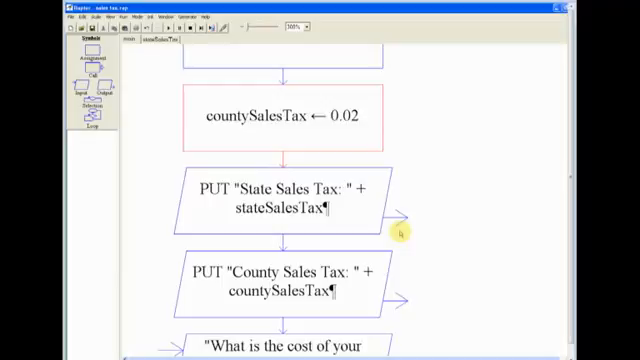
mouse_move(400, 222)
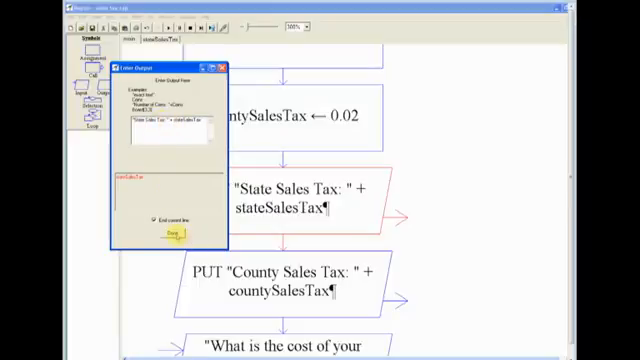
Dismiss the State Sales Tax output dialog and move down to the purchase input.
left_click(168, 232)
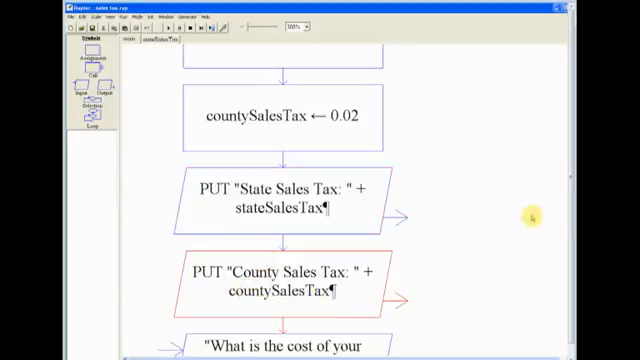
scroll("down", 3)
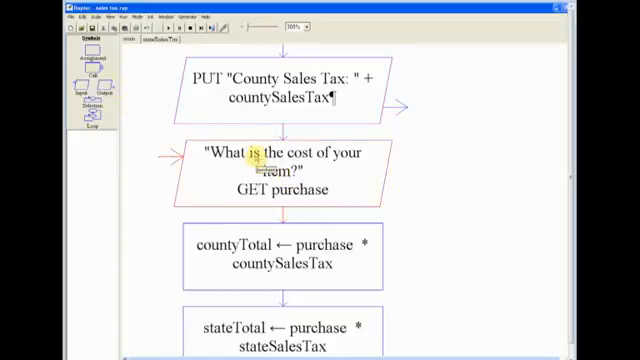
Review the GET purchase input asking for the item's cost.
double_click(284, 176)
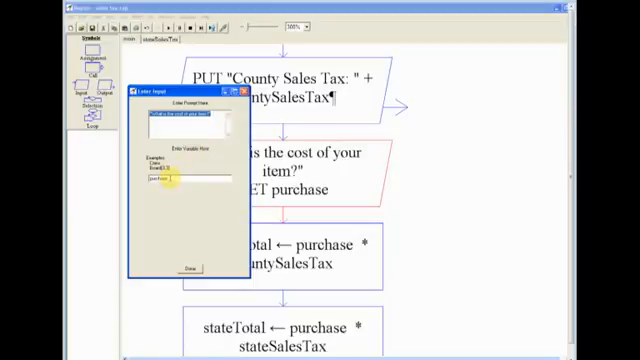
left_click(188, 268)
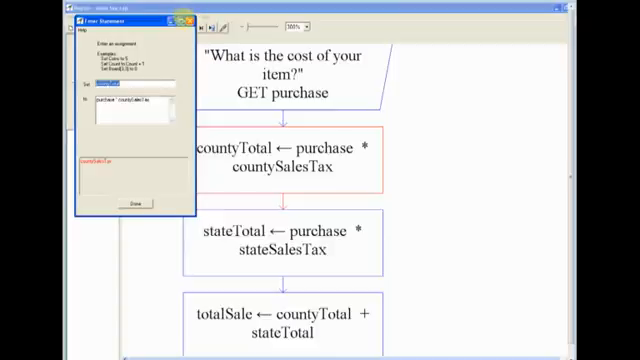
Dismiss the countyTotal assignment dialog and move down to the final sale step.
left_click(132, 204)
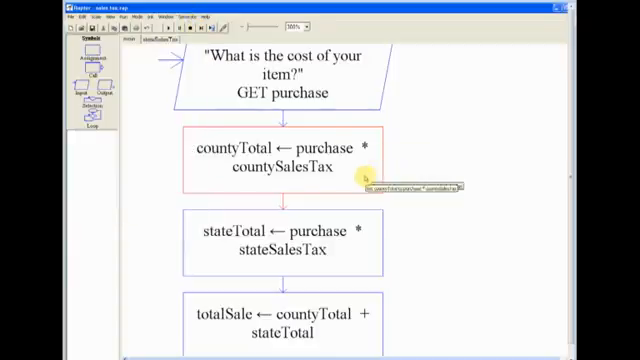
mouse_move(196, 228)
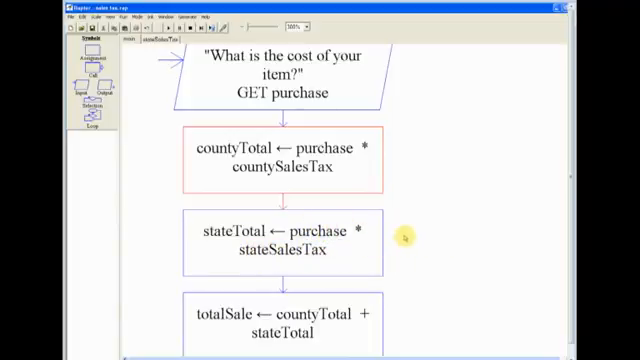
scroll("down", 3)
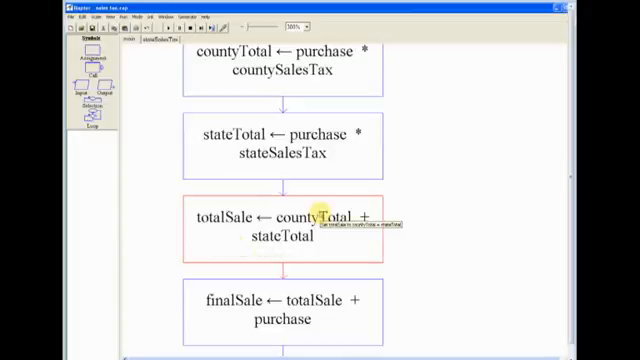
Bring the finalSale ← totalSale + purchase assignment into view.
scroll("down", 3)
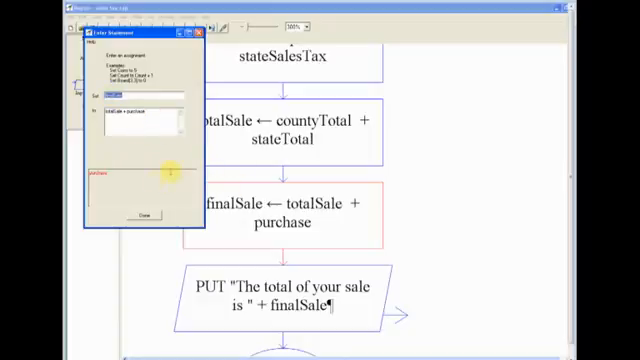
mouse_move(230, 108)
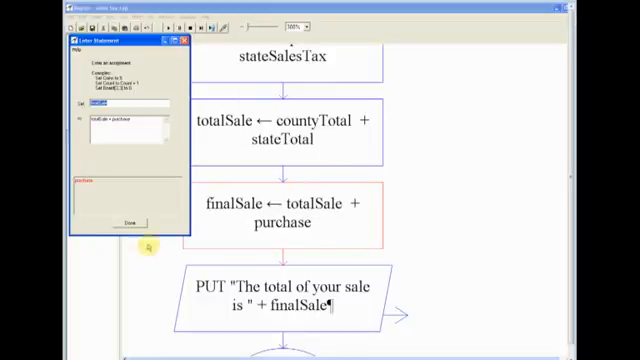
Dismiss the finalSale assignment dialog with Done.
left_click(140, 220)
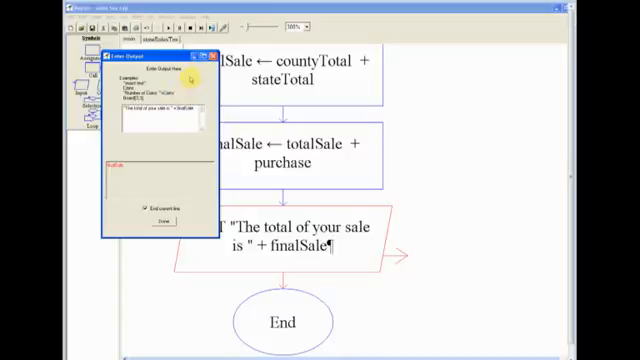
Dismiss the sale total output dialog, returning to the flowchart Start.
left_click(160, 216)
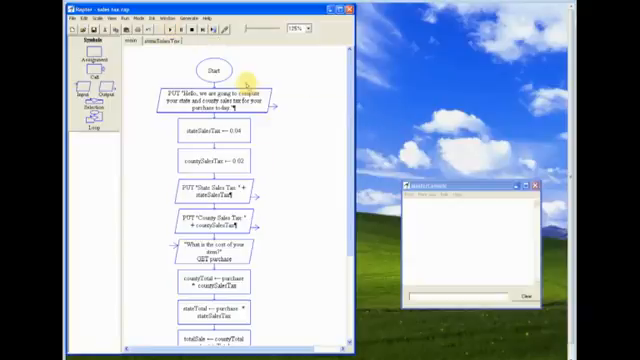
mouse_move(330, 242)
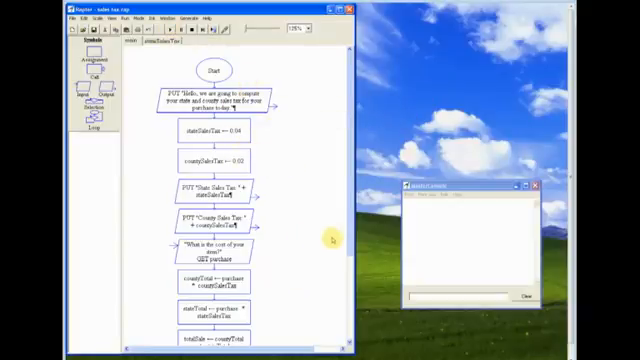